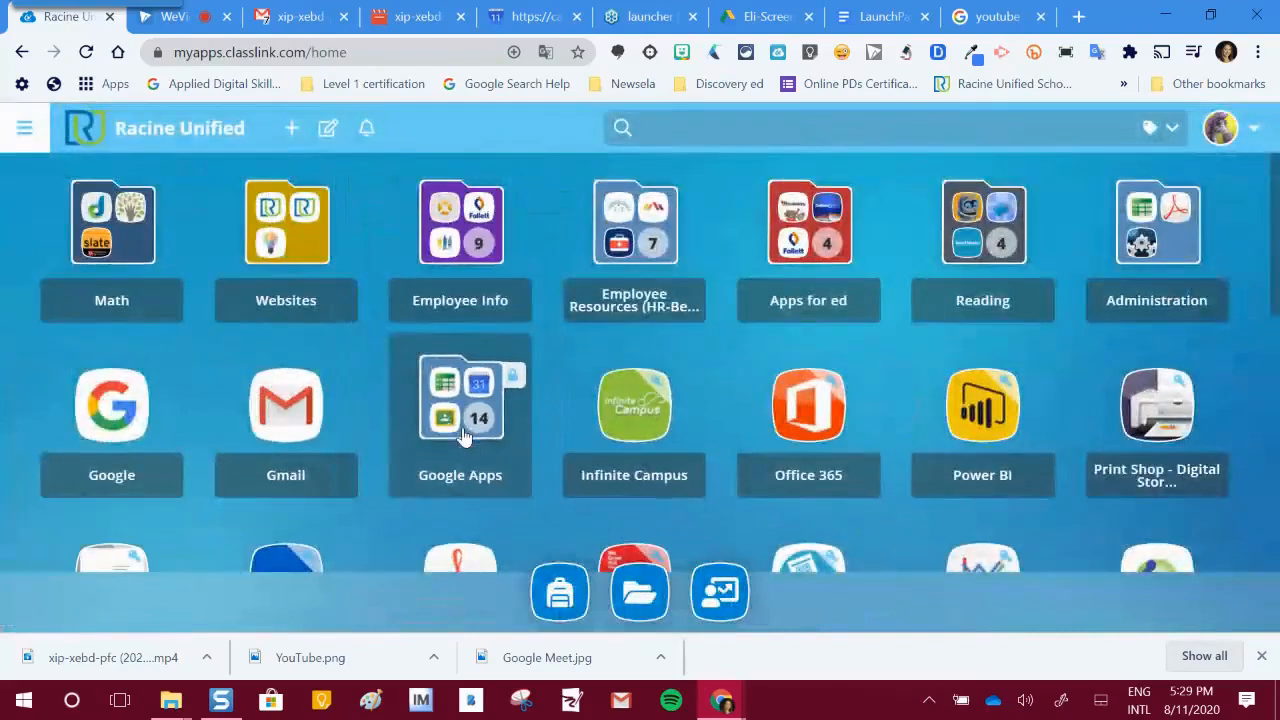
# - Launch Google Classroom from the ClassLink Google Apps folder
pyautogui.click(460, 405)
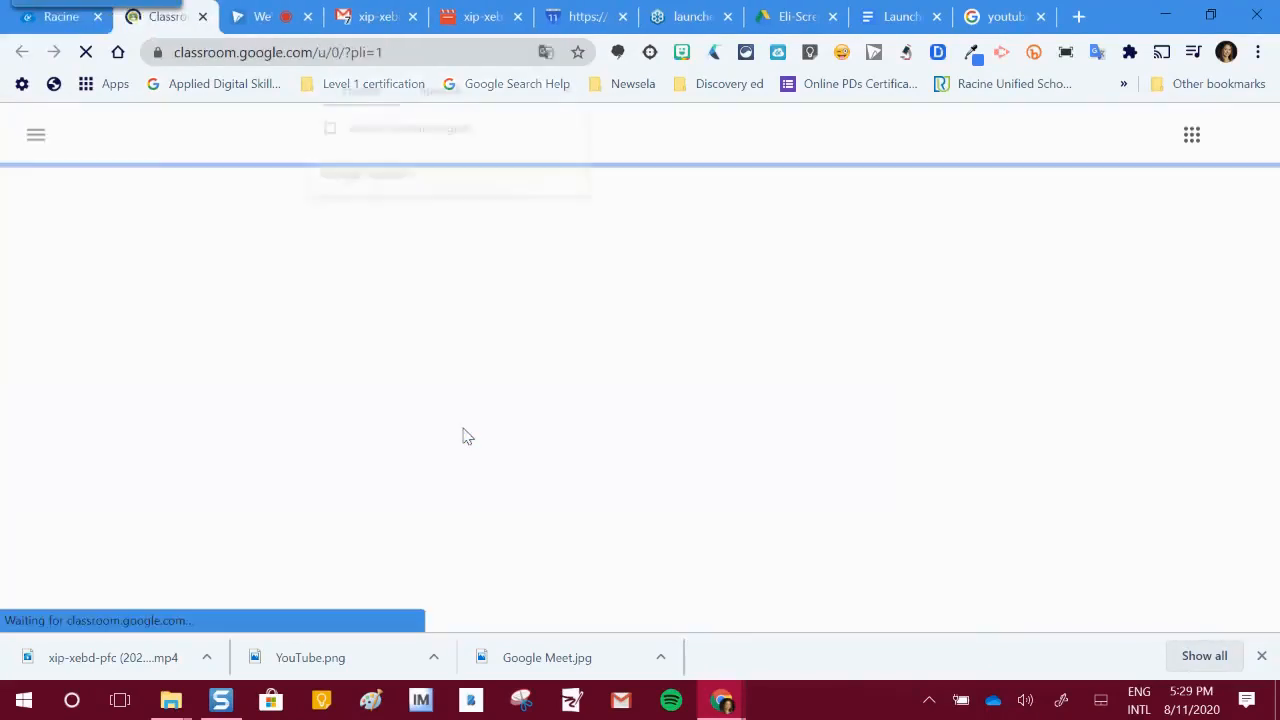
# - Translate the Google Classroom class list into Spanish with Chrome Translate
pyautogui.click(545, 52)
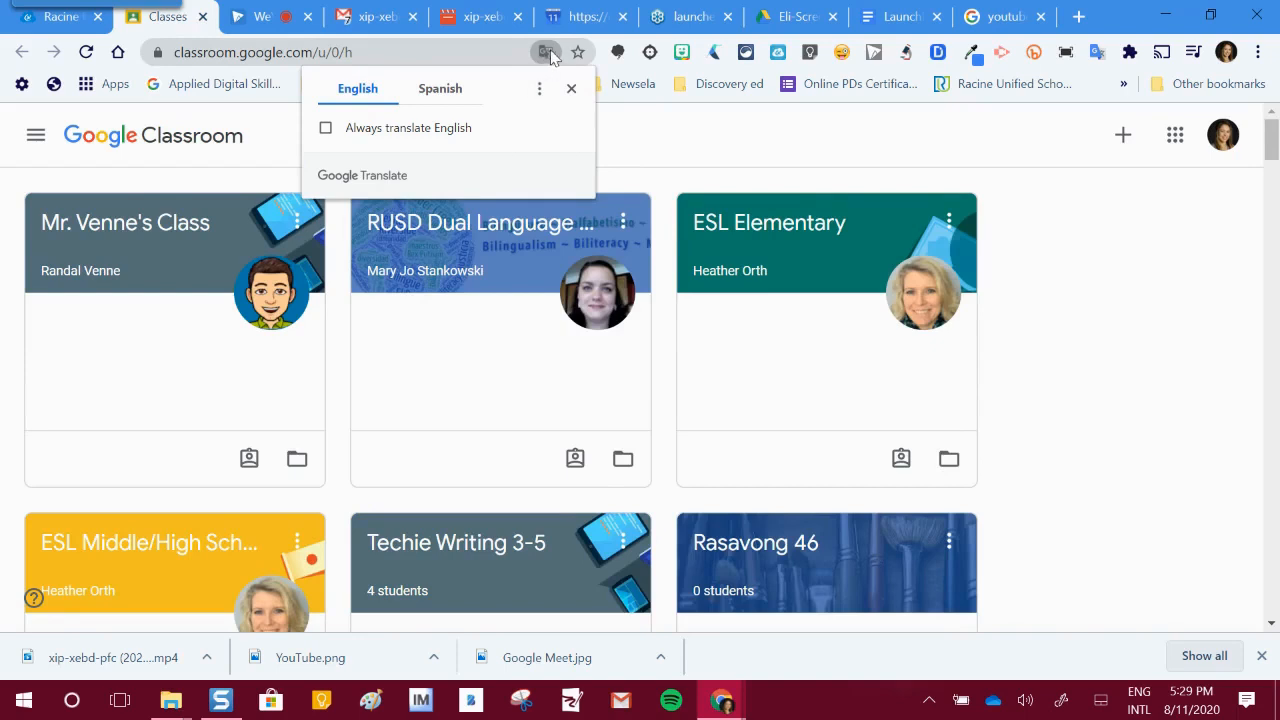
pyautogui.moveTo(556, 60)
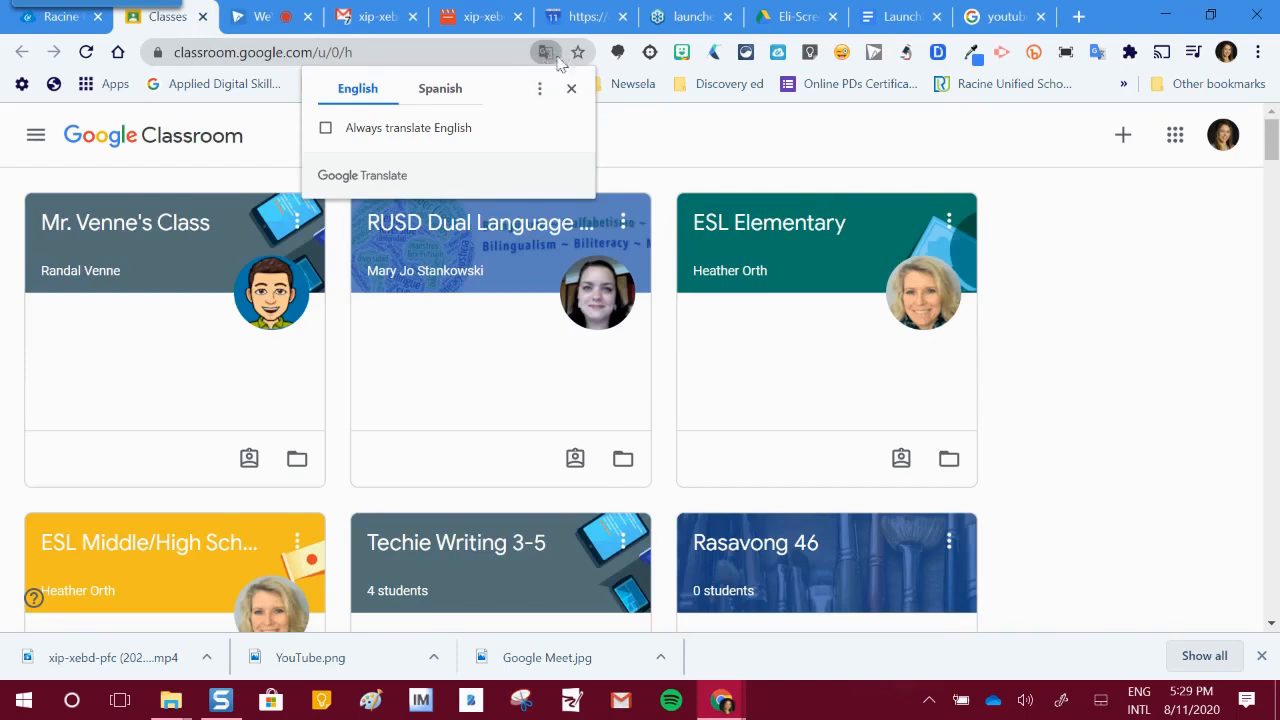
pyautogui.moveTo(540, 72)
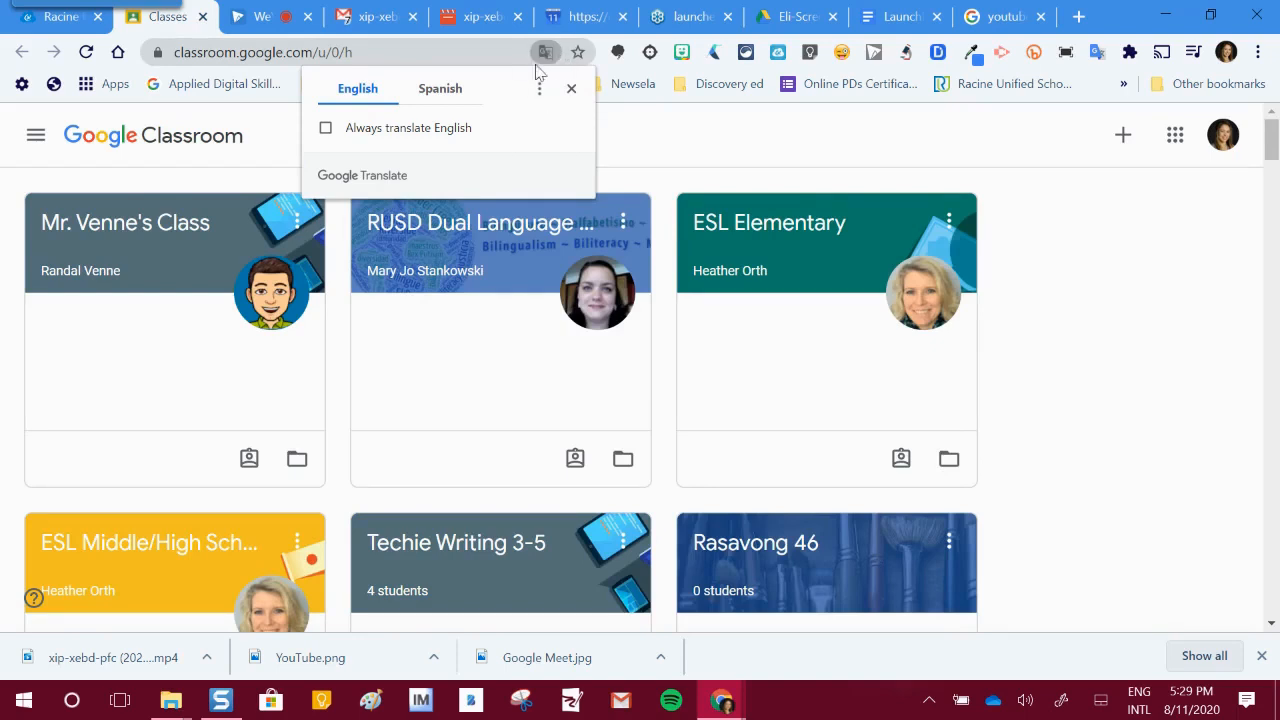
pyautogui.moveTo(555, 70)
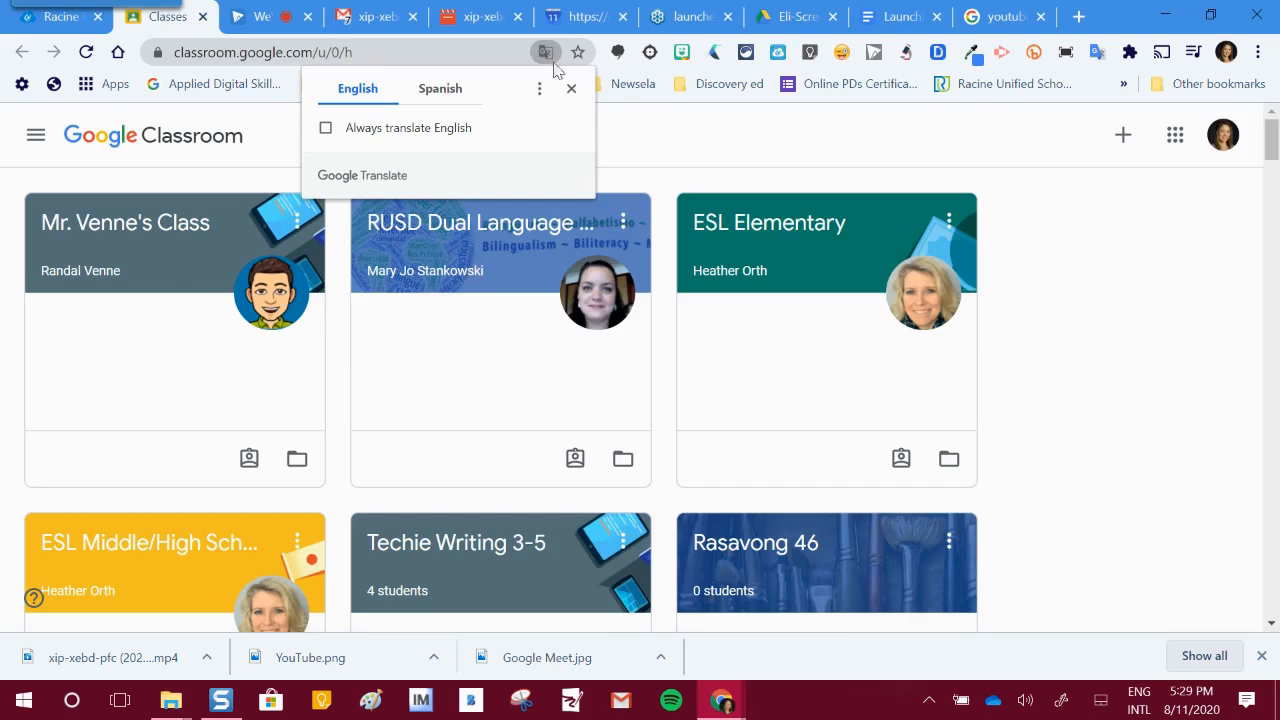
pyautogui.click(440, 88)
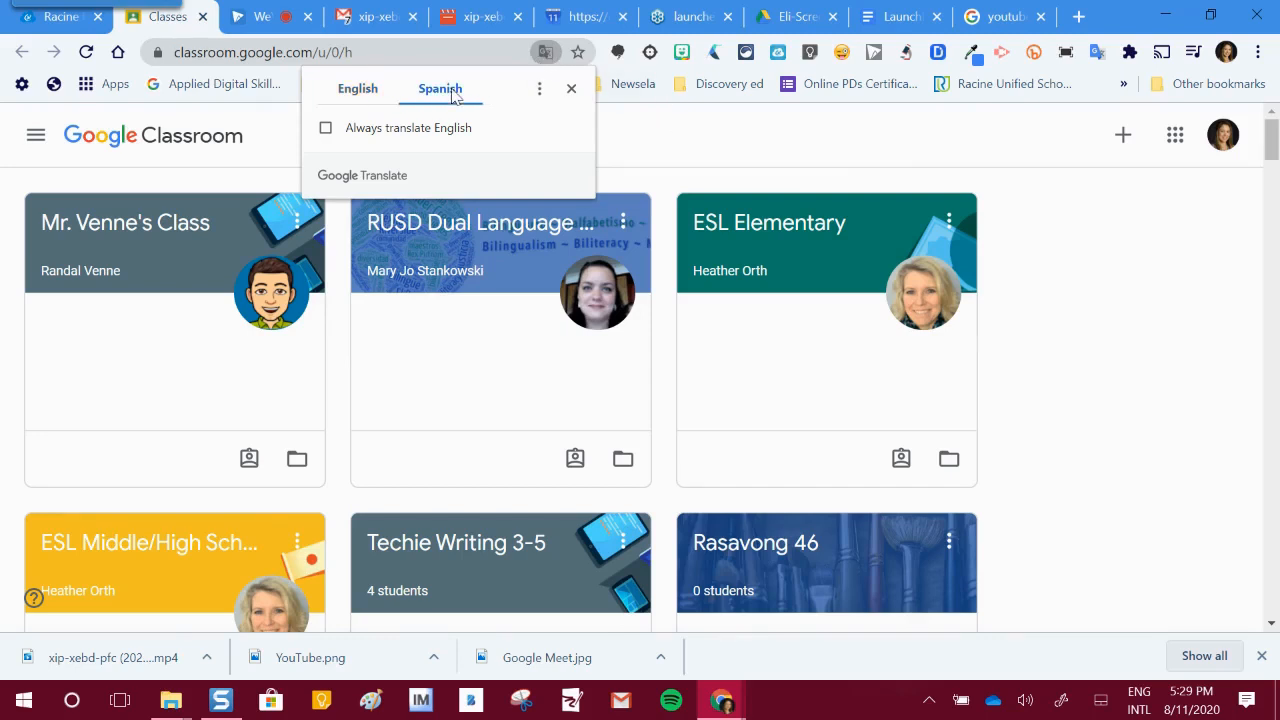
# - Open the Principiantes (Early Learners) class from the Spanish class list
pyautogui.click(440, 88)
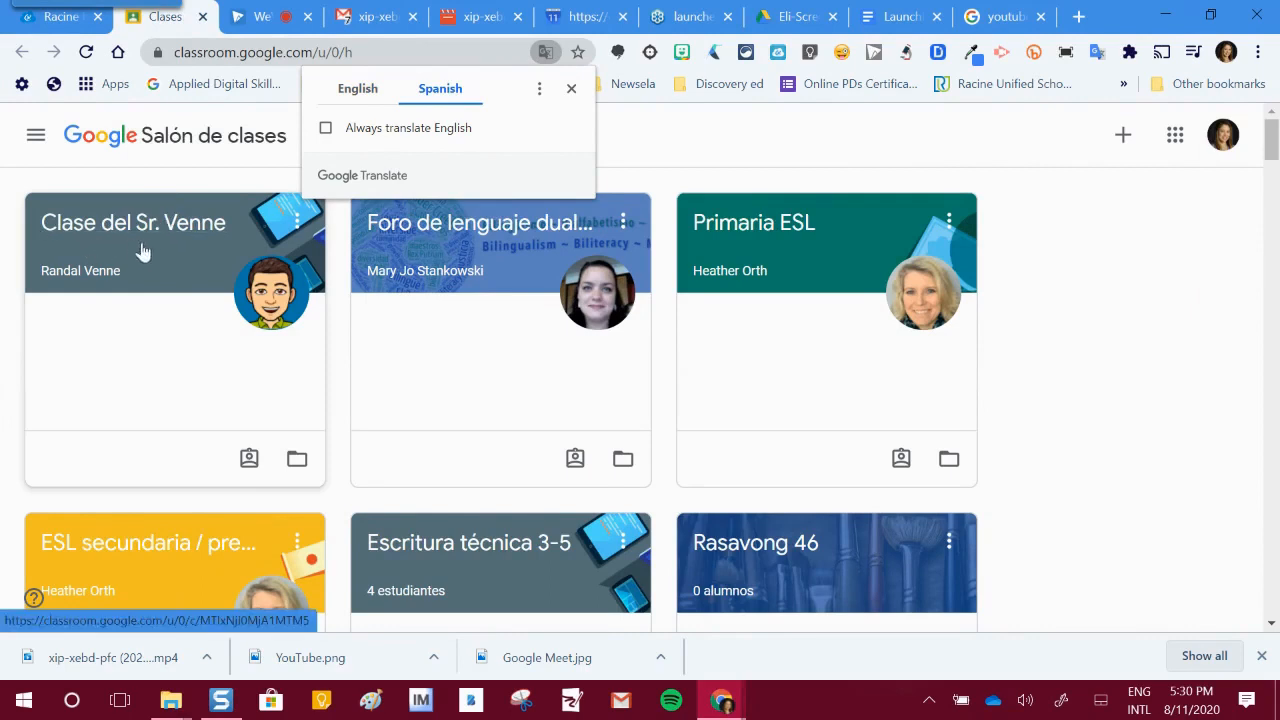
pyautogui.moveTo(738, 248)
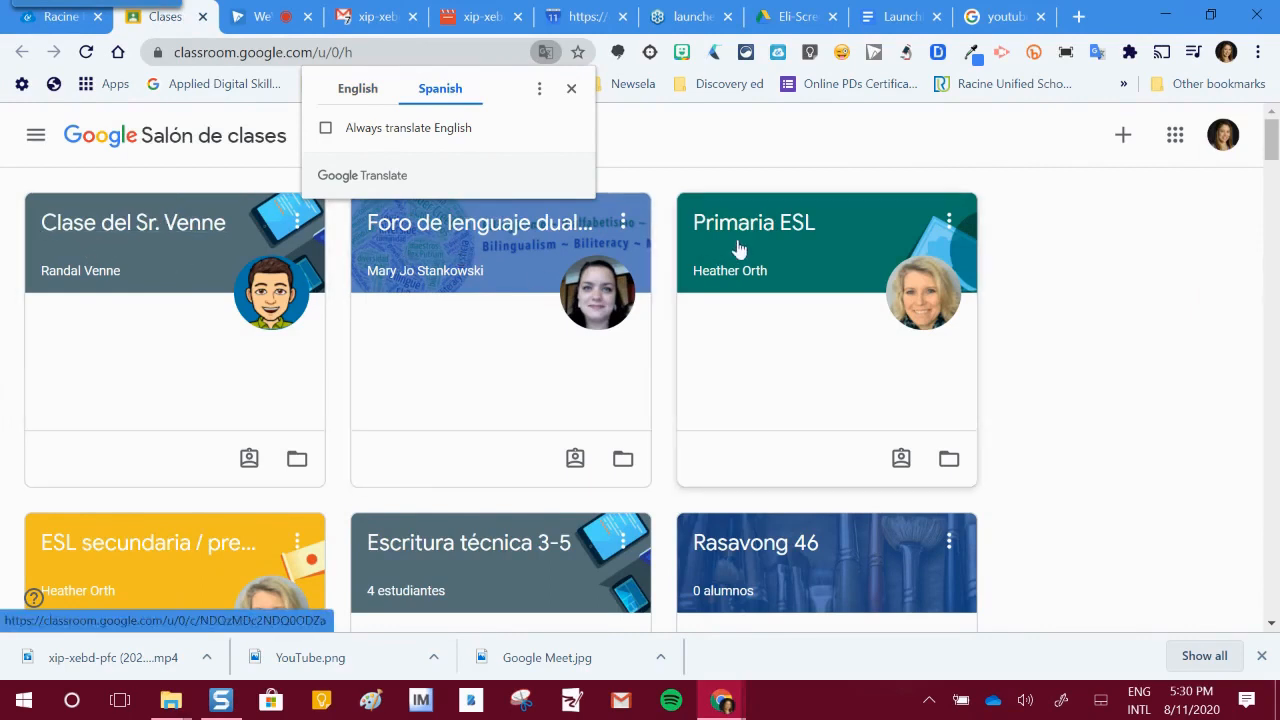
pyautogui.moveTo(373, 570)
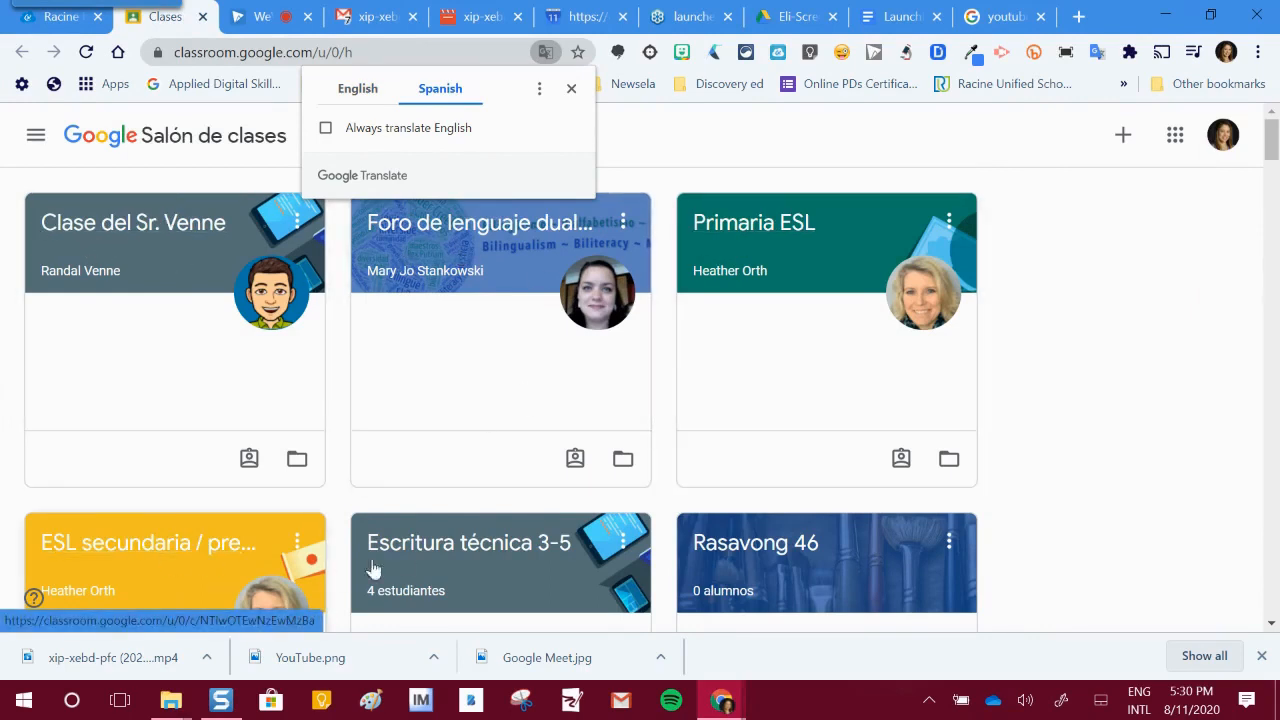
pyautogui.scroll(-3)
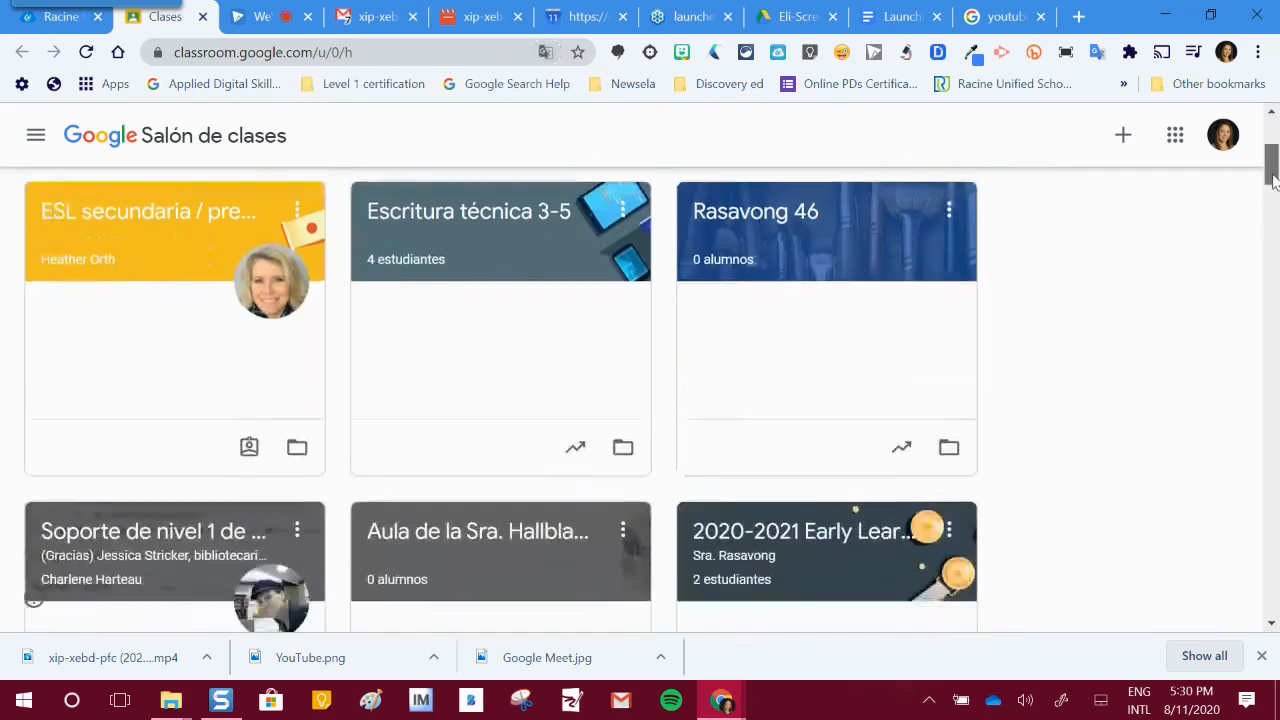
pyautogui.scroll(3)
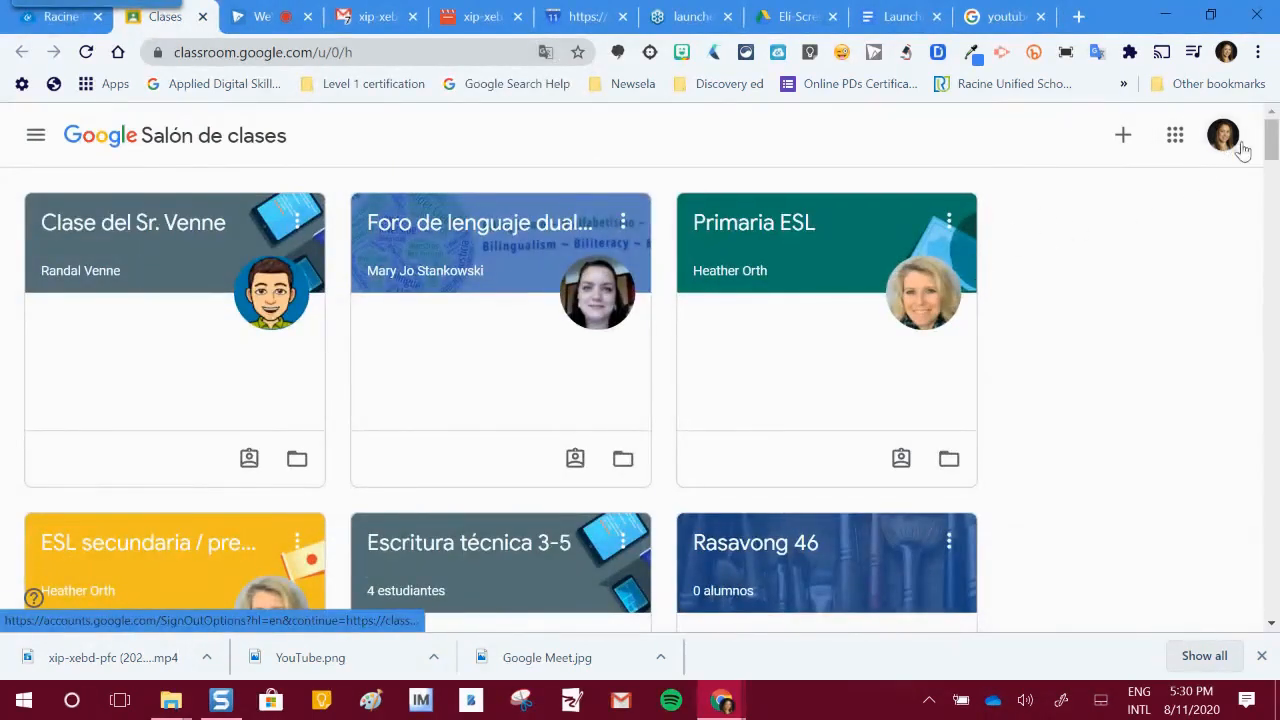
pyautogui.scroll(-3)
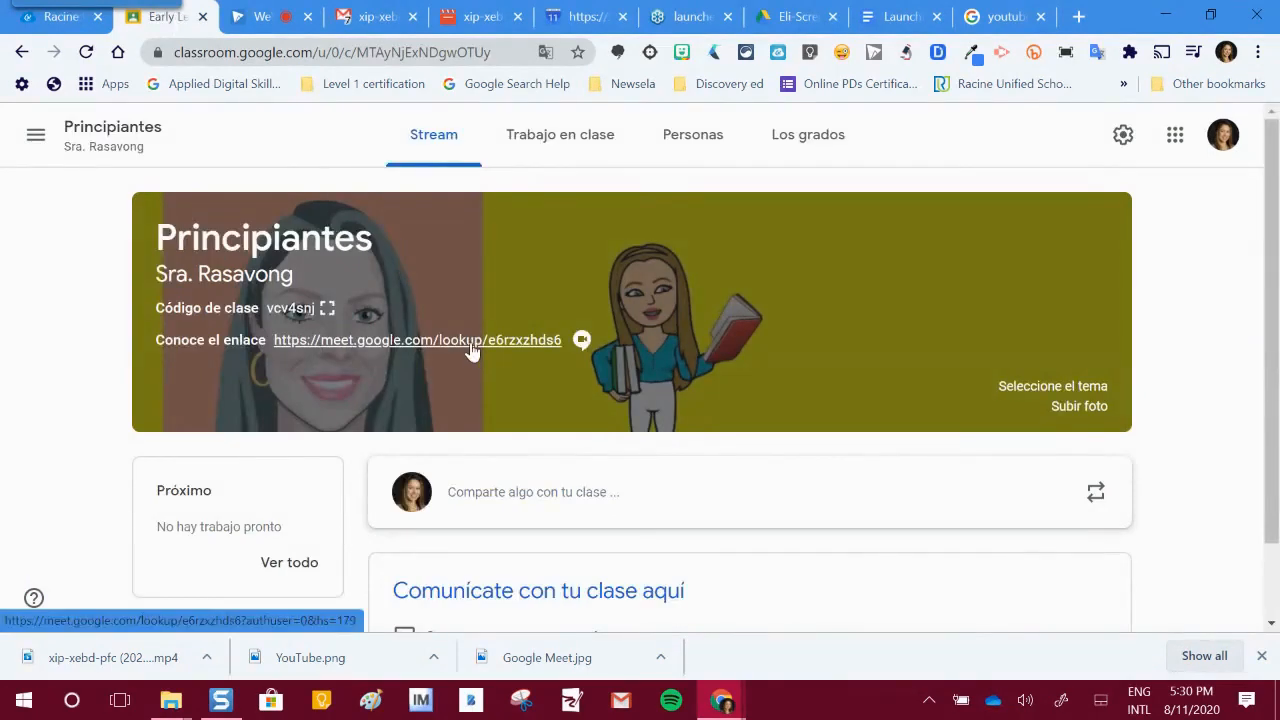
pyautogui.moveTo(480, 352)
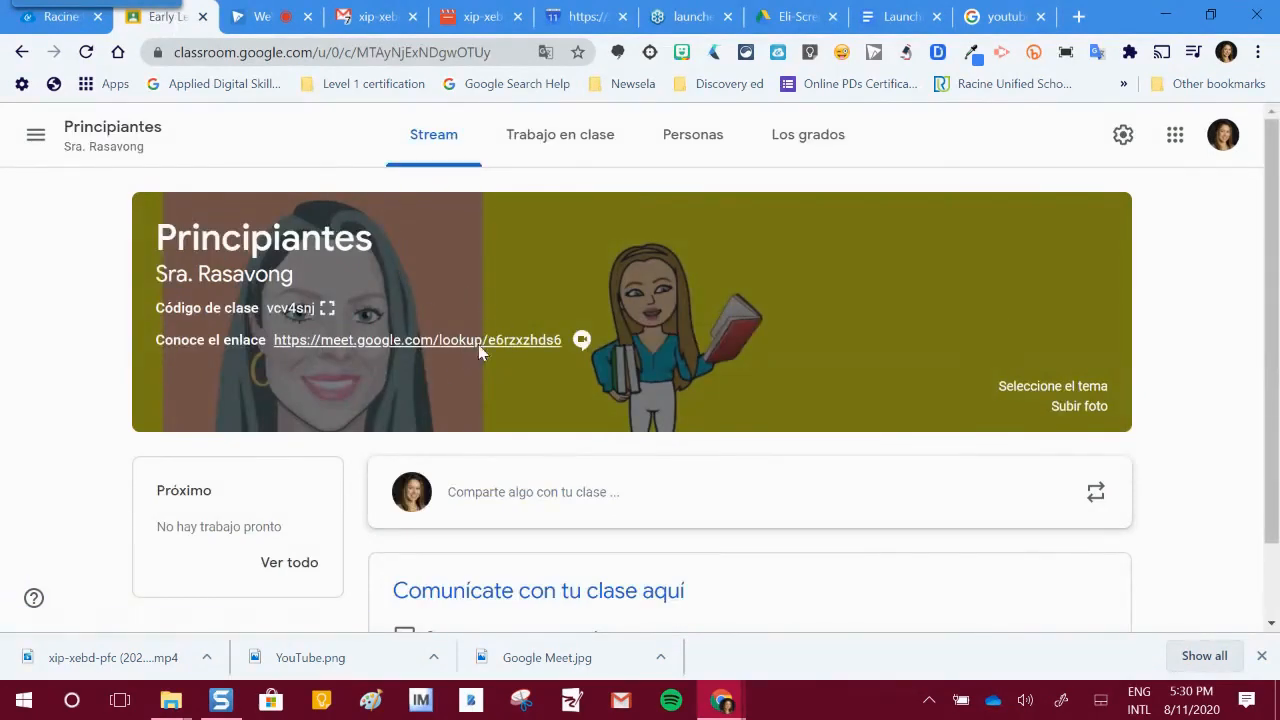
# - Follow the Principiantes class Meet link to the call's pre-join page
pyautogui.click(416, 340)
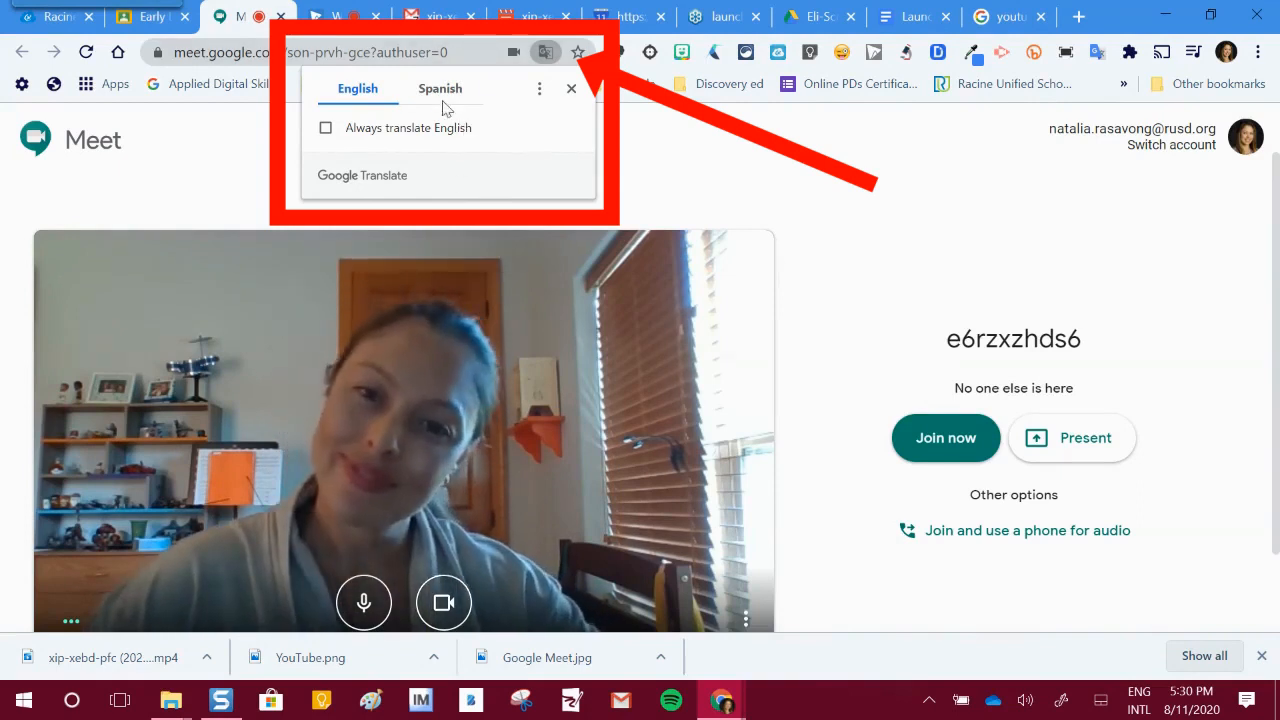
# - Translate the Meet pre-join page into Spanish and join with "Únete ahora"
pyautogui.click(440, 88)
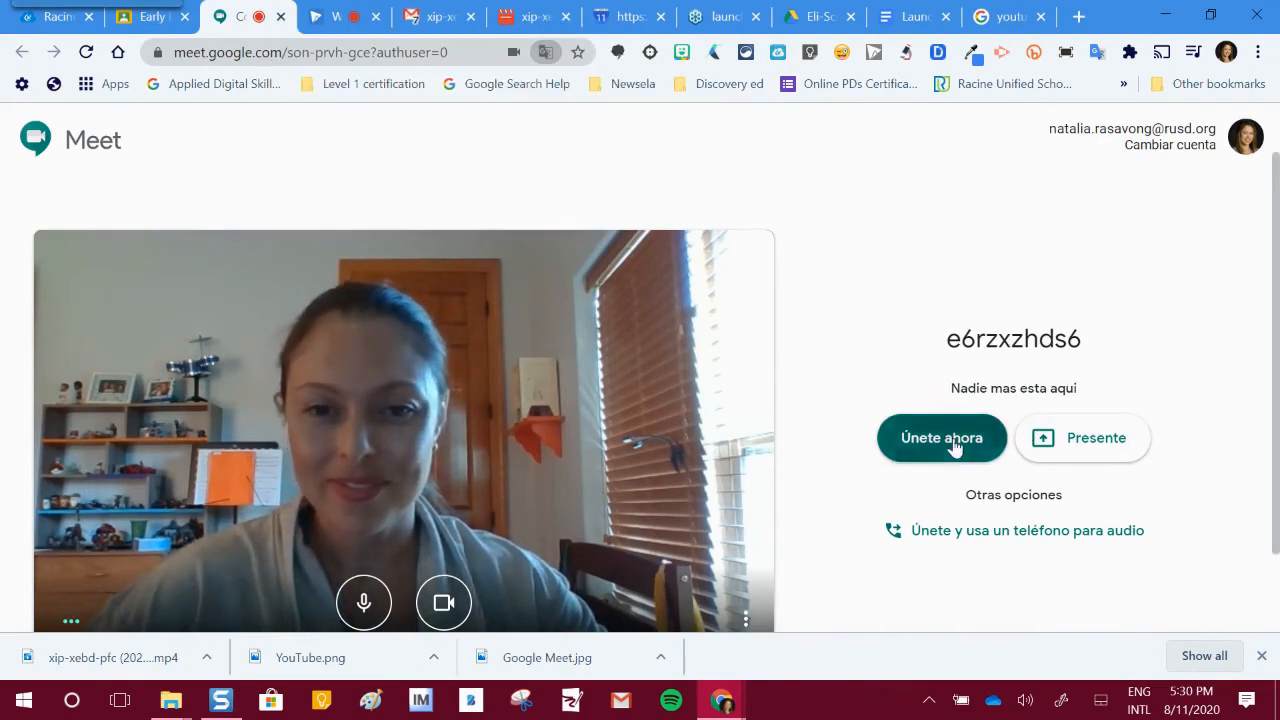
pyautogui.click(940, 438)
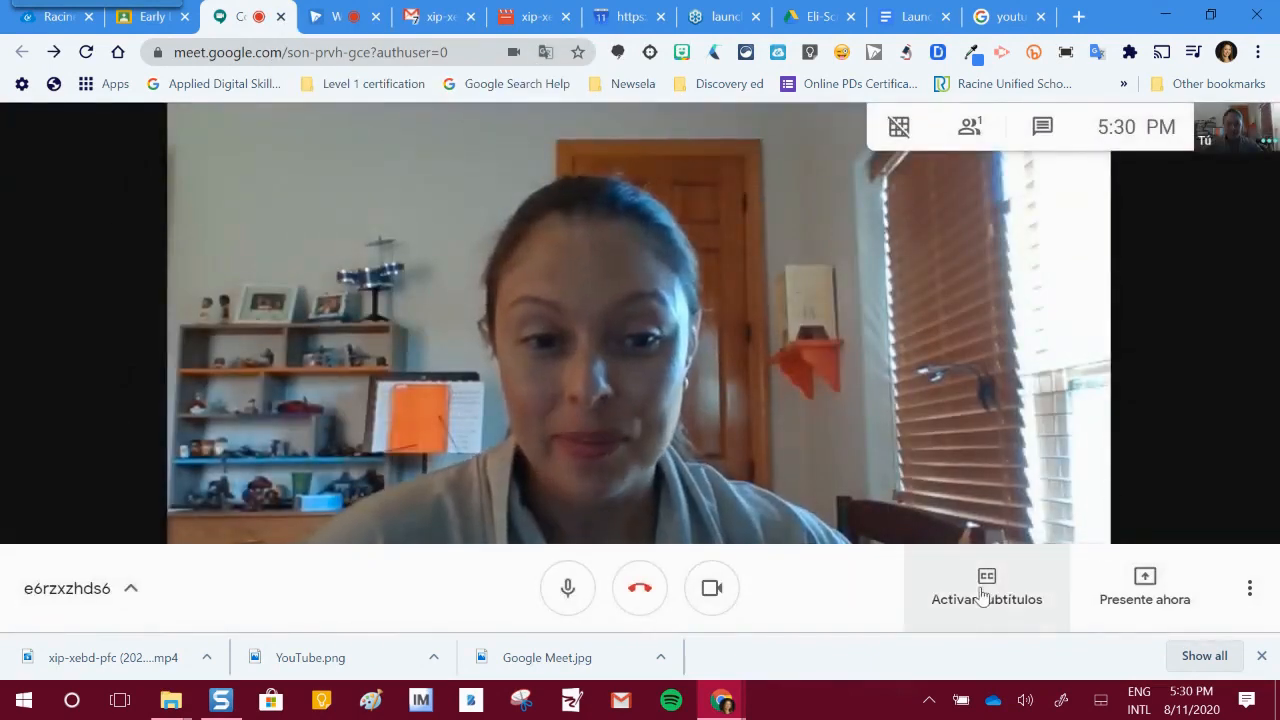
# - Turn on call subtitles with "Activar subtítulos" in the bottom toolbar
pyautogui.click(987, 585)
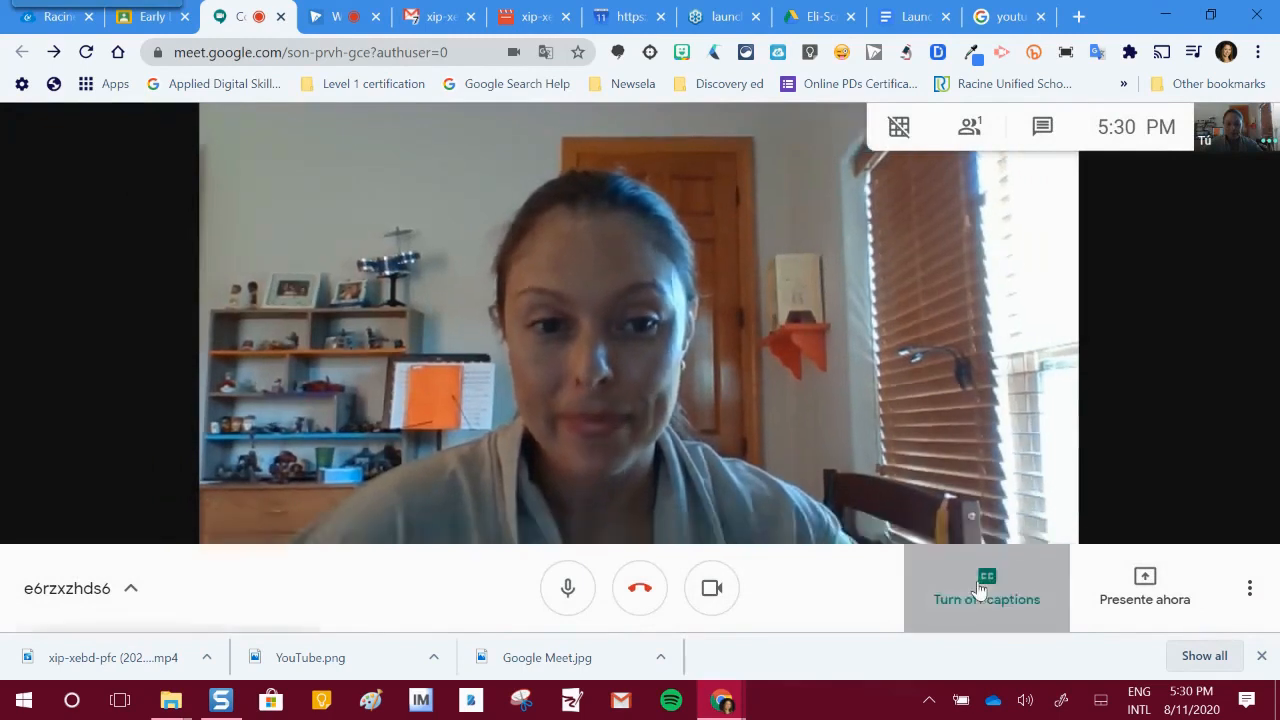
pyautogui.click(986, 588)
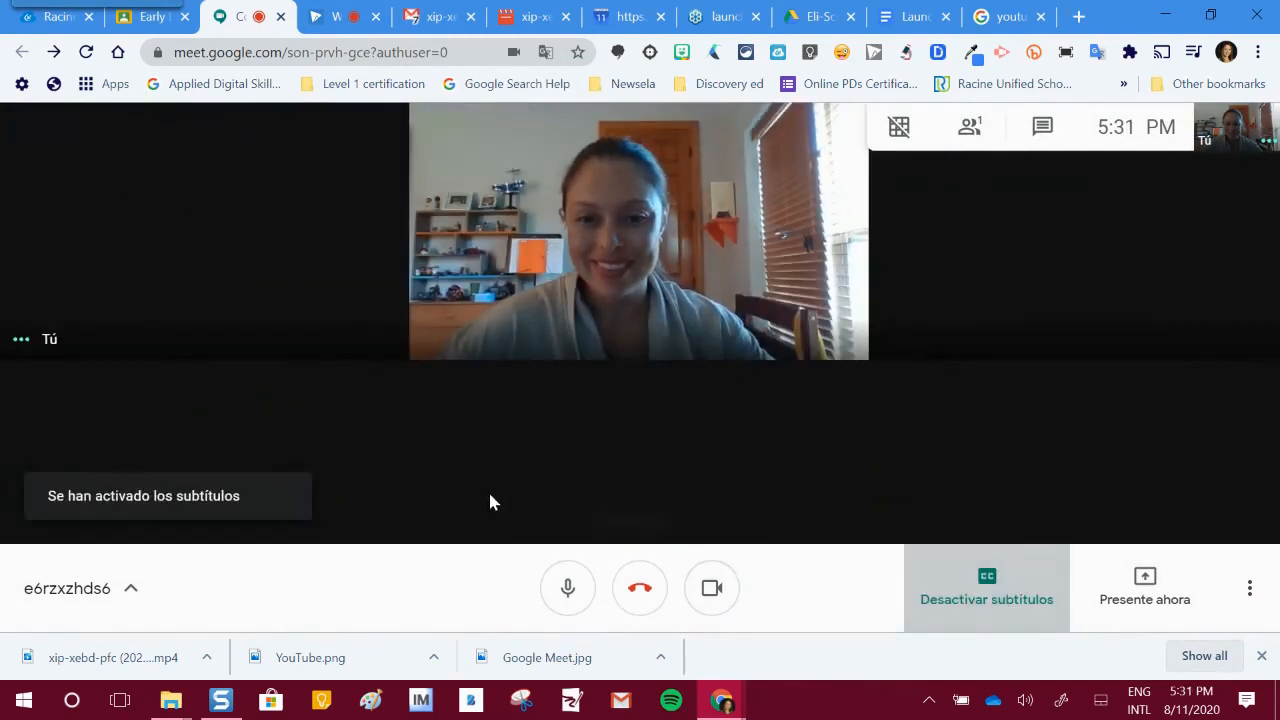